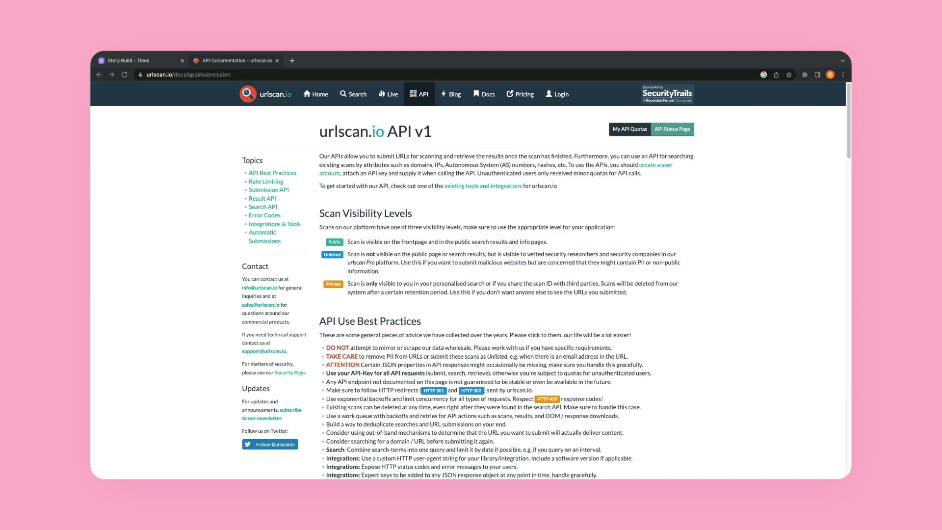
mouse_move(499, 215)
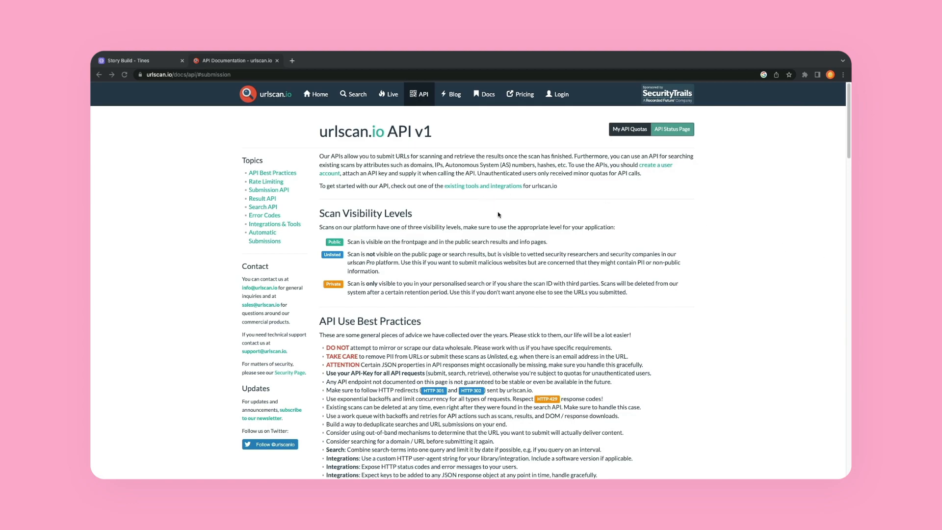
mouse_move(484, 210)
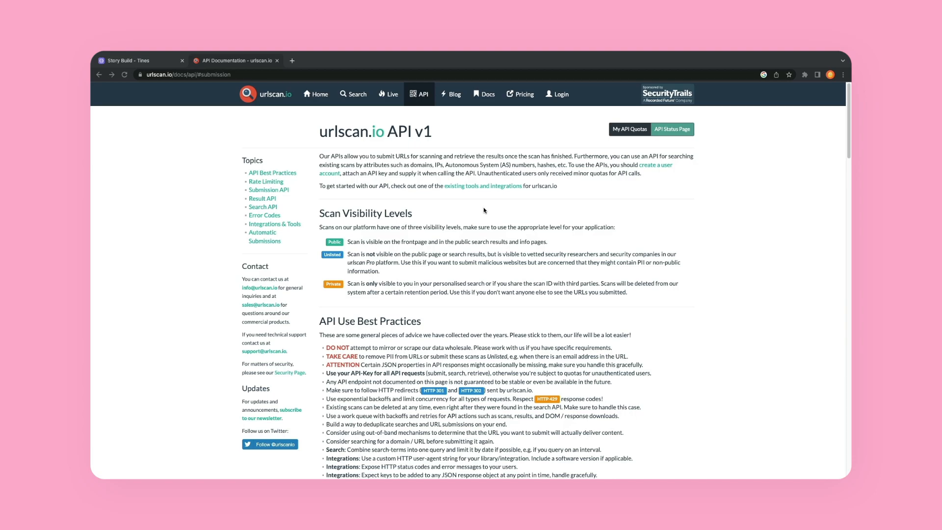
mouse_move(186, 116)
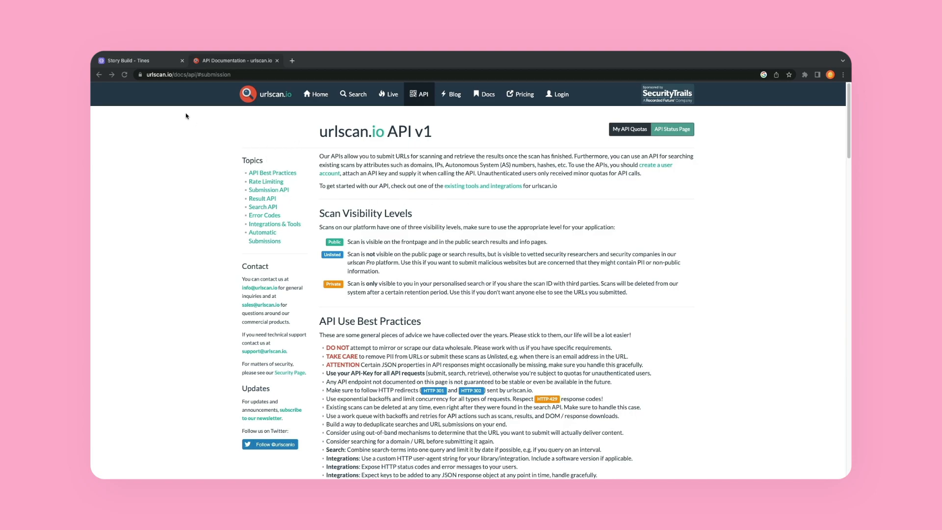
mouse_move(362, 199)
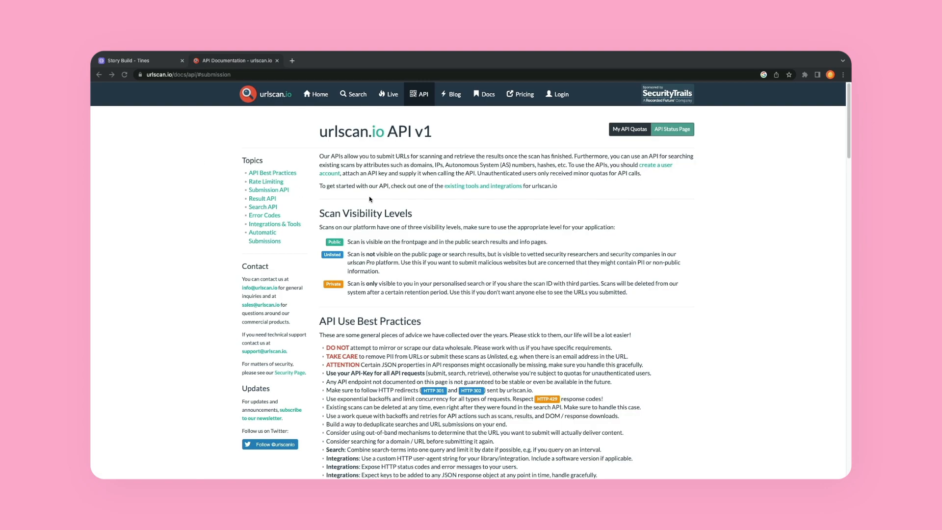
mouse_move(269, 189)
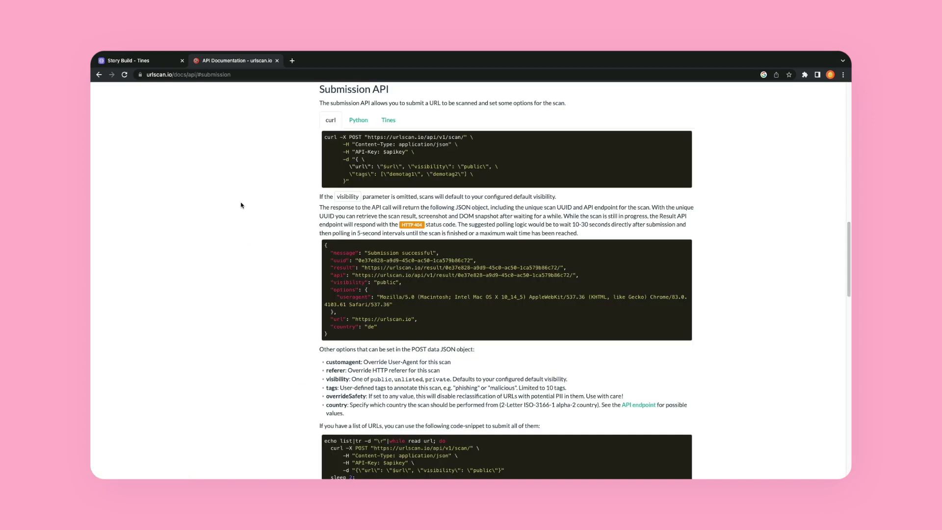
Copy the urlscan.io cURL submission example and return to the 'Story Build' story in Tines.
scroll(up, 3)
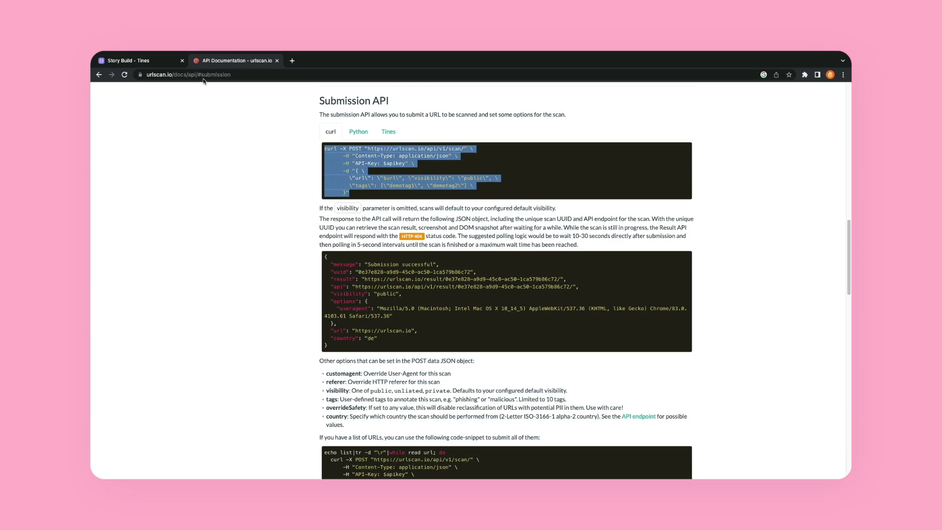
click(138, 60)
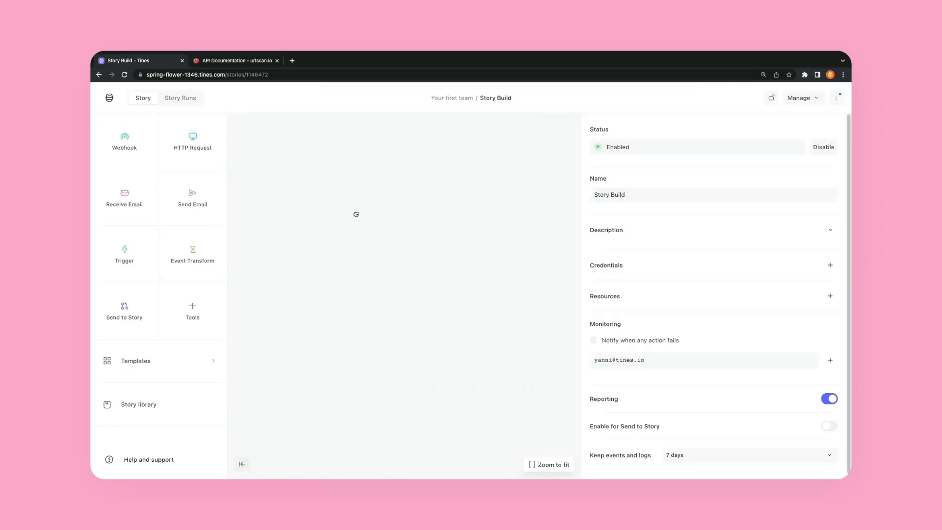
mouse_move(357, 214)
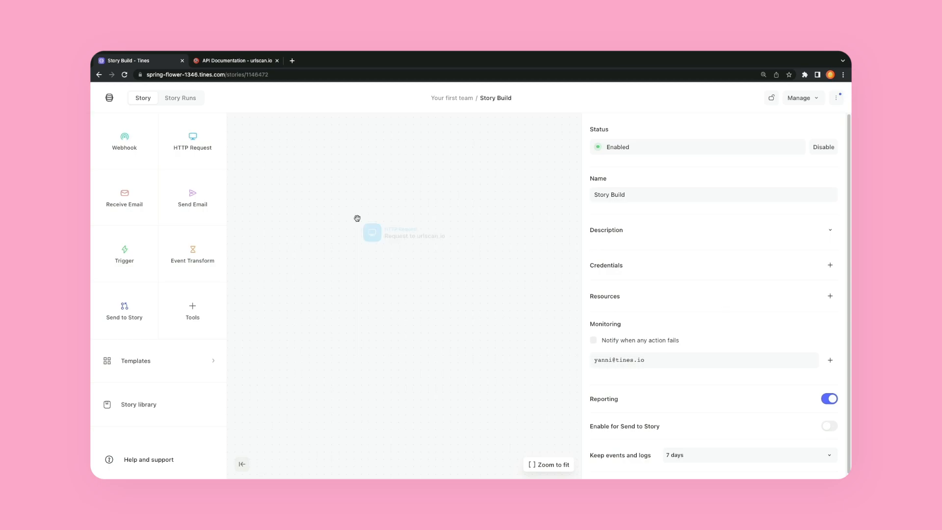
Select the new 'Request to urlscan.io' HTTP Request action to show its POST-to-urlscan.io settings.
click(405, 234)
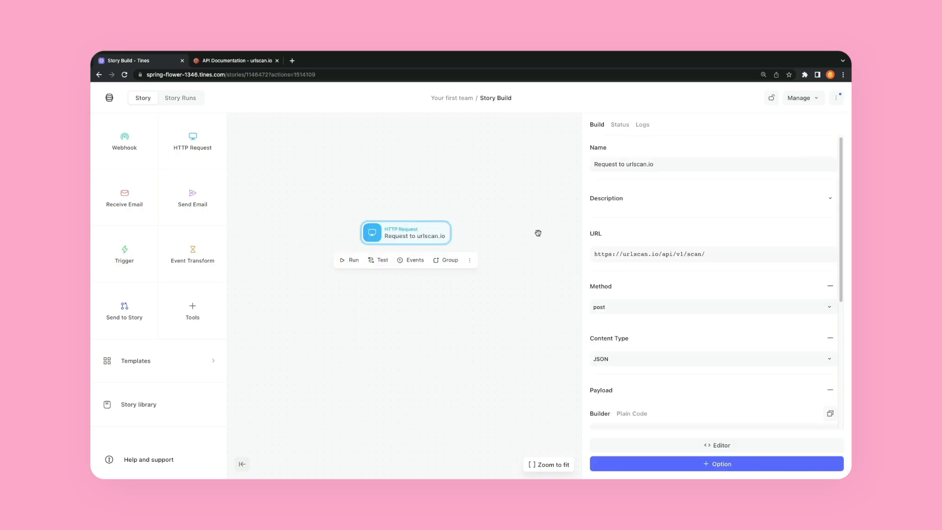
click(713, 253)
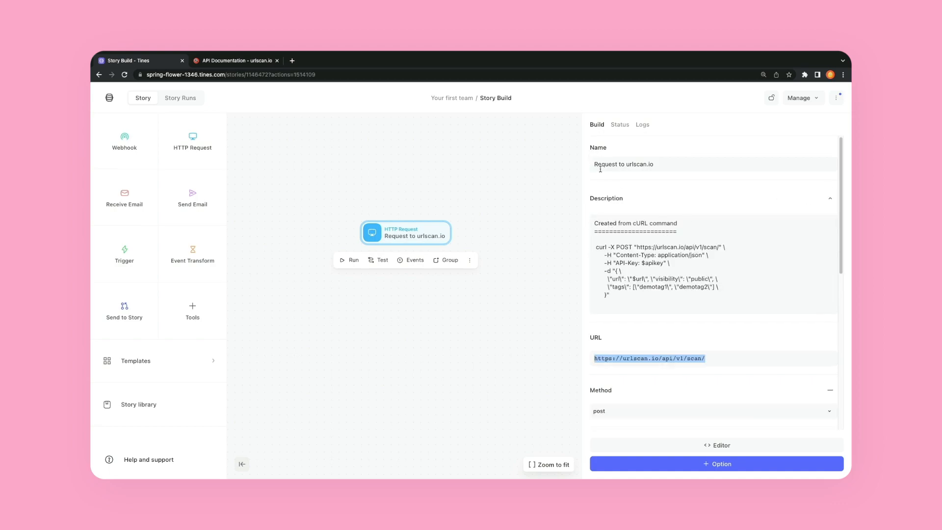
scroll(down, 3)
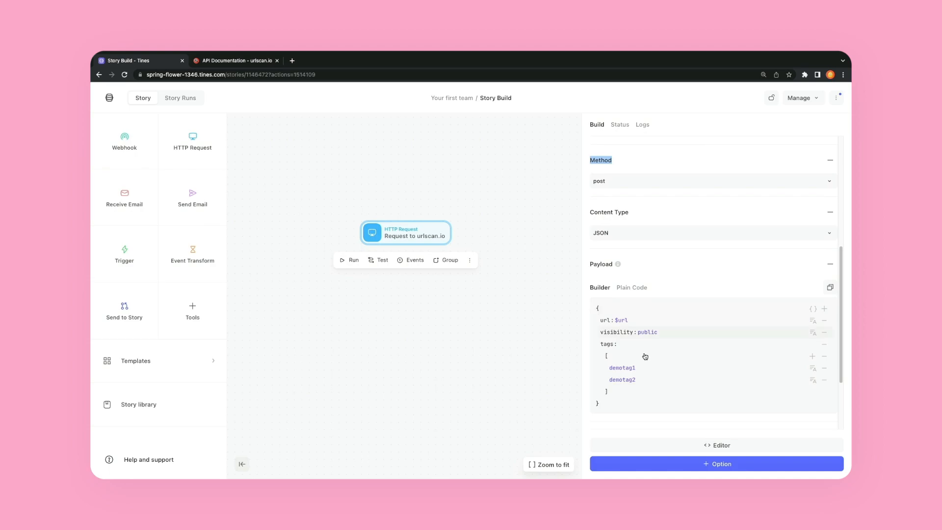
scroll(down, 3)
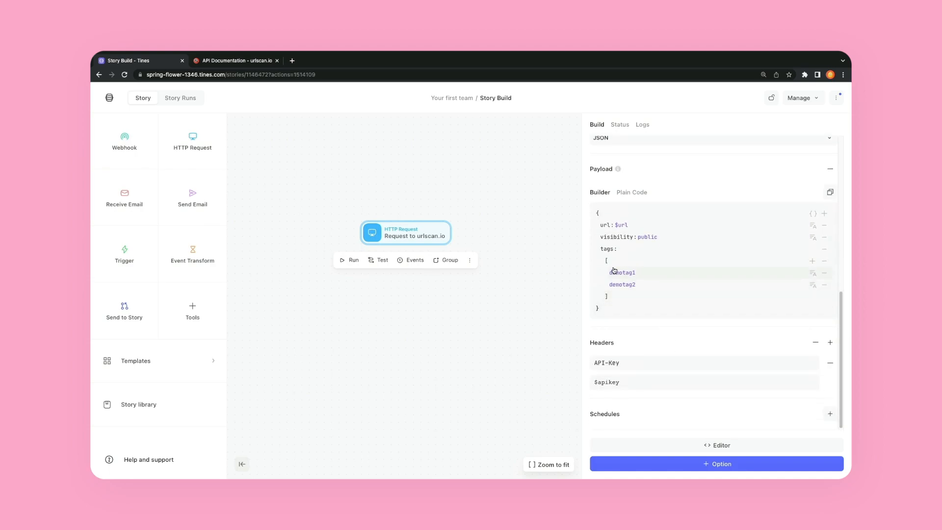
mouse_move(684, 362)
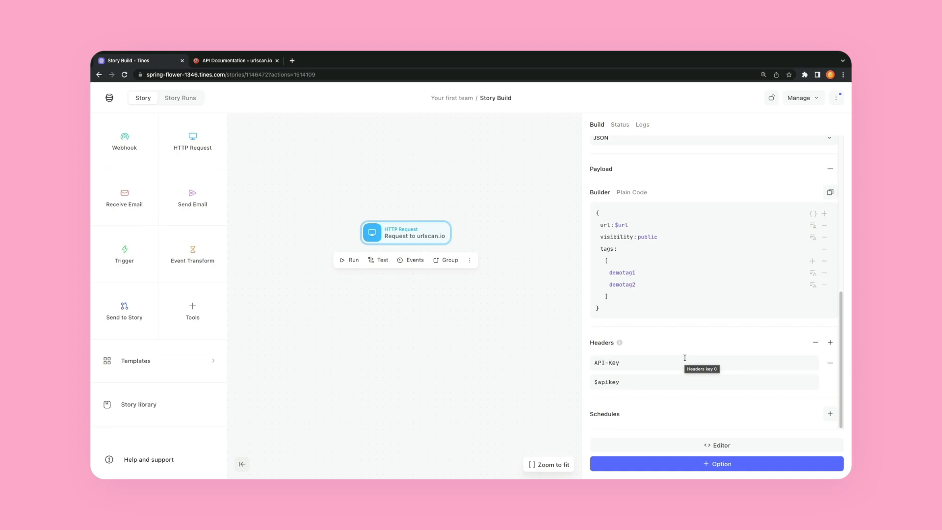
mouse_move(672, 350)
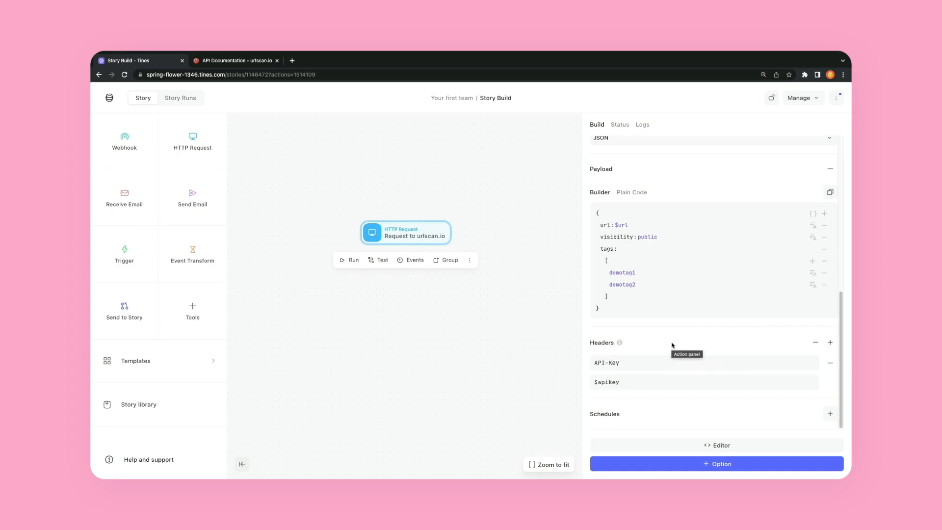
mouse_move(634, 335)
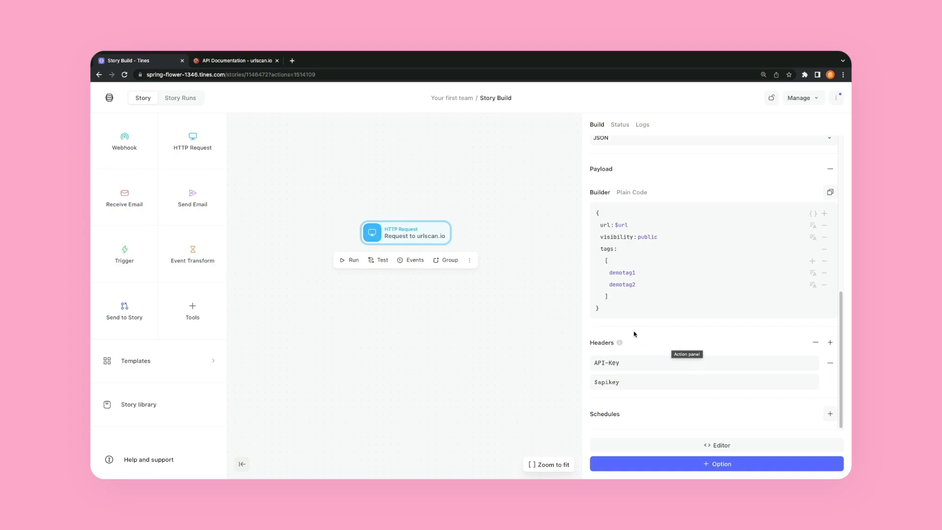